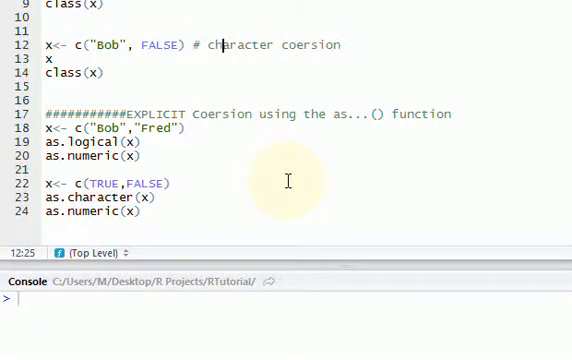
Run as.logical and as.numeric on c("Bob","Fred"), getting NA NA with a coercion warning.
{"action": "scroll", "scroll_direction": "up", "scroll_amount": 3}
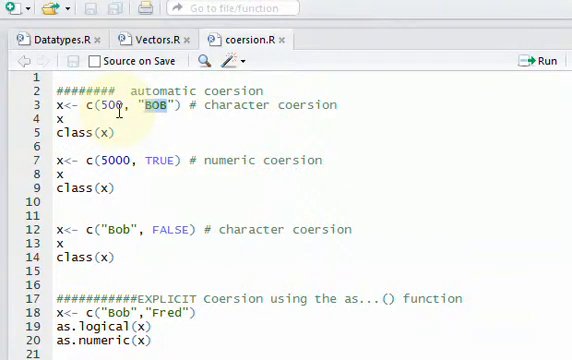
{"action": "mouse_move", "coordinate": [150, 114]}
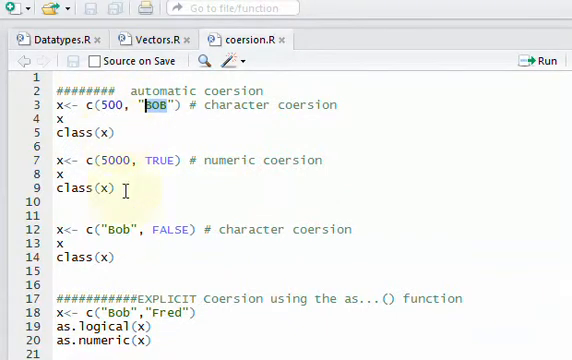
{"action": "scroll", "scroll_direction": "down", "scroll_amount": 3}
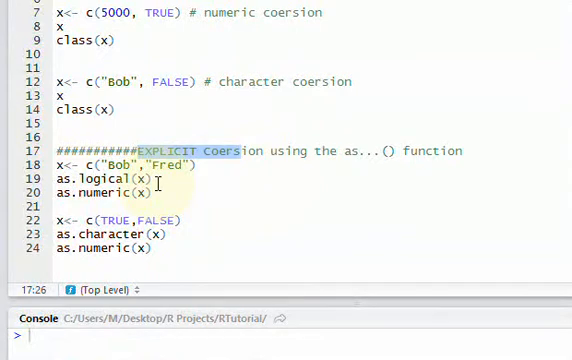
{"action": "left_click", "coordinate": [84, 164]}
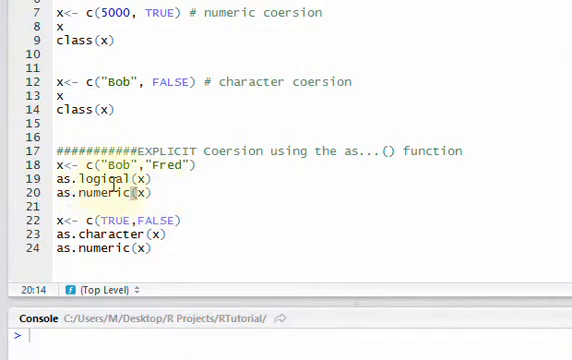
{"action": "mouse_move", "coordinate": [158, 192]}
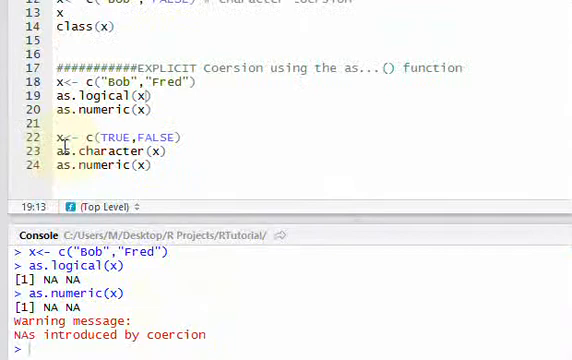
{"action": "scroll", "scroll_direction": "up", "scroll_amount": 3}
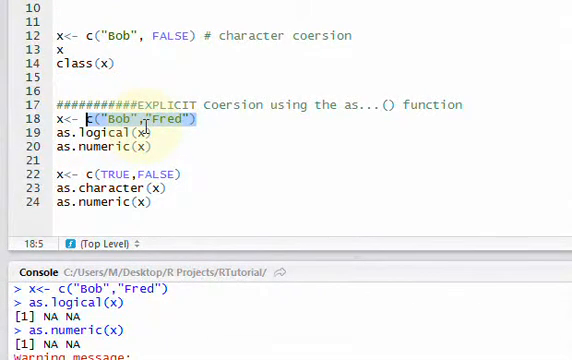
Print c(TRUE,FALSE) then run as.character and as.numeric, giving "TRUE" "FALSE" and 1 0.
{"action": "left_click", "coordinate": [108, 132]}
{"action": "type", "text": "x"}
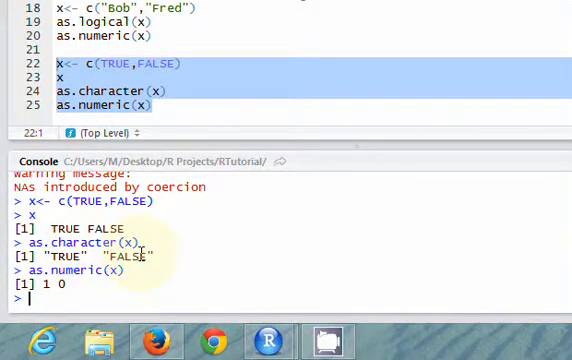
{"action": "scroll", "scroll_direction": "up", "scroll_amount": 3}
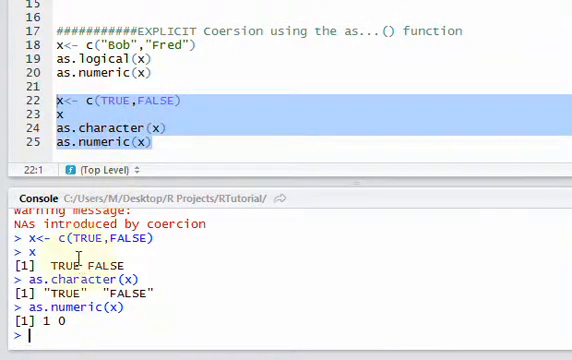
{"action": "scroll", "scroll_direction": "down", "scroll_amount": 3}
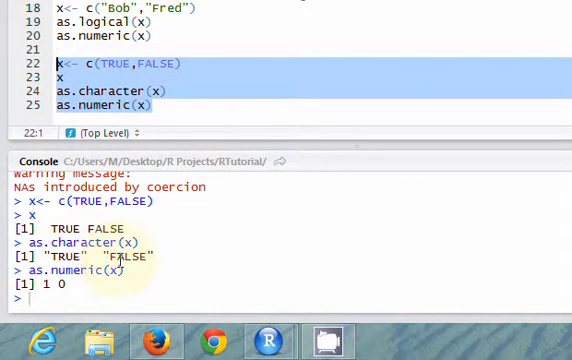
{"action": "scroll", "scroll_direction": "up", "scroll_amount": 3}
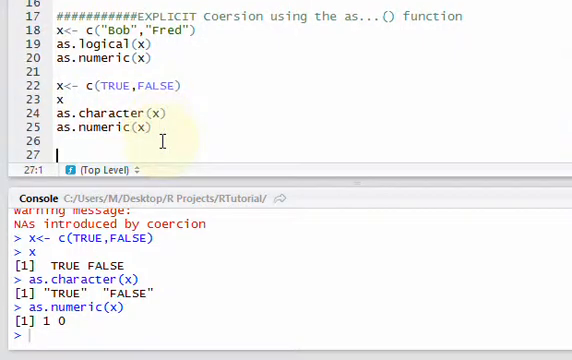
Add x<-c(4,0), x and as.logical(x) and run them, printing 4 0 and TRUE FALSE.
{"action": "type", "text": "x<"}
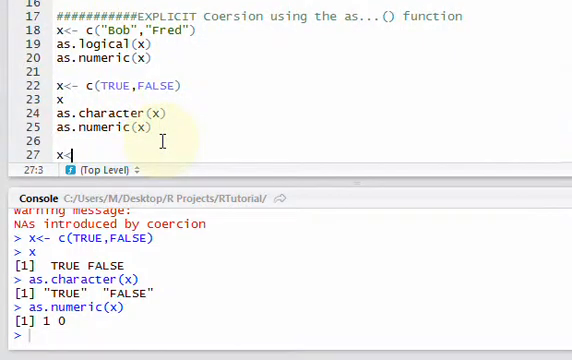
{"action": "type", "text": "c"}
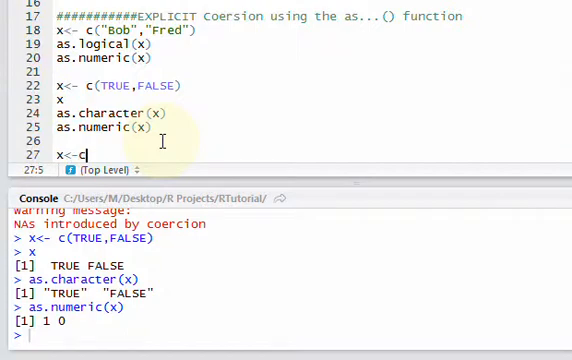
{"action": "type", "text": "(4"}
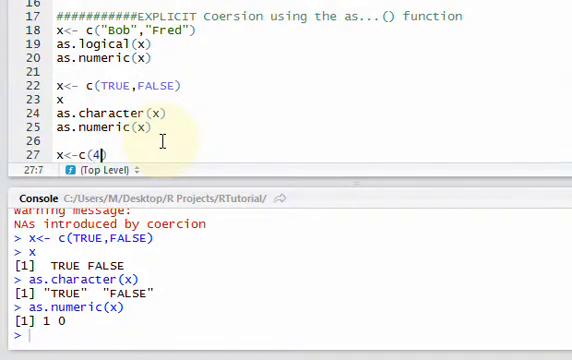
{"action": "type", "text": ",0)"}
{"action": "type", "text": "as.l"}
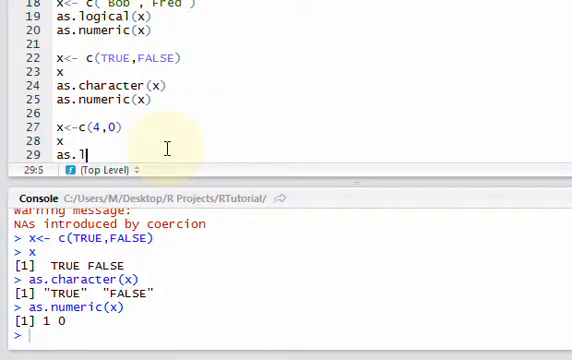
{"action": "type", "text": "ogical"}
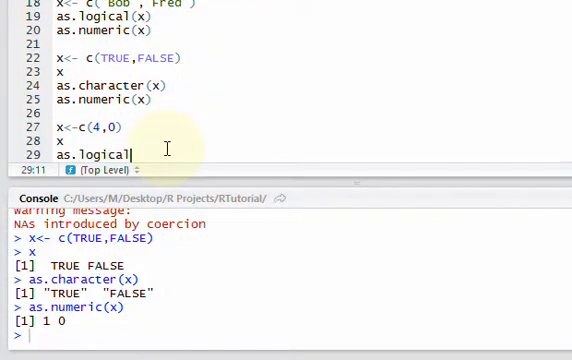
{"action": "type", "text": "()"}
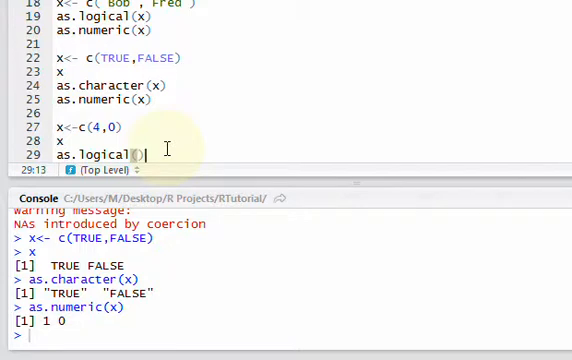
{"action": "type", "text": "x"}
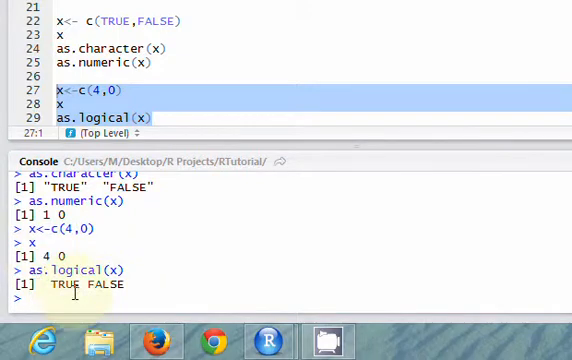
{"action": "scroll", "scroll_direction": "up", "scroll_amount": 3}
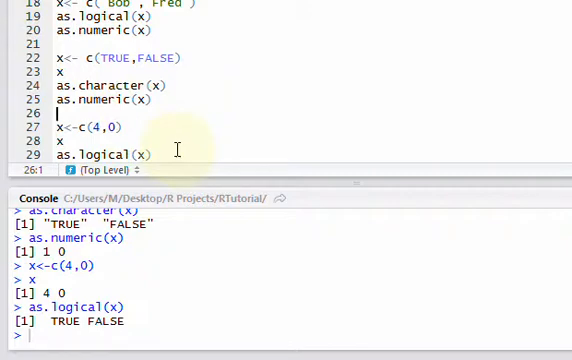
{"action": "scroll", "scroll_direction": "up", "scroll_amount": 3}
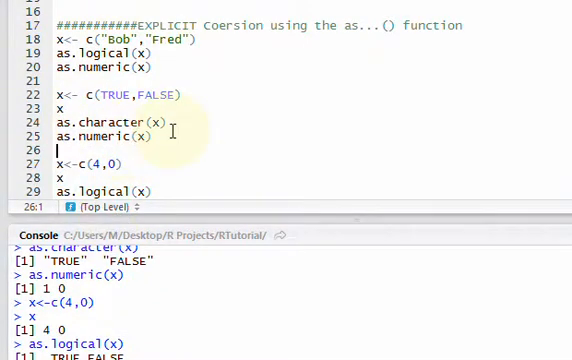
Search "as." in the Help pane on the c() page and browse the suggested as.* functions.
{"action": "scroll", "scroll_direction": "up", "scroll_amount": 3}
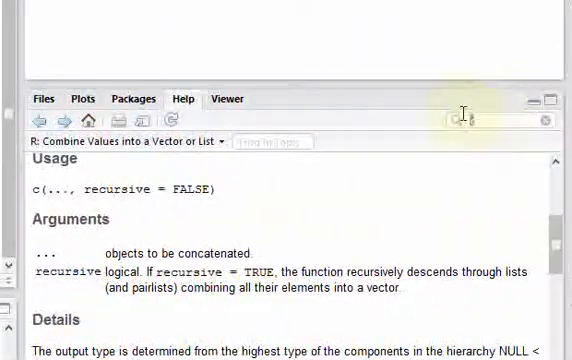
{"action": "type", "text": "as."}
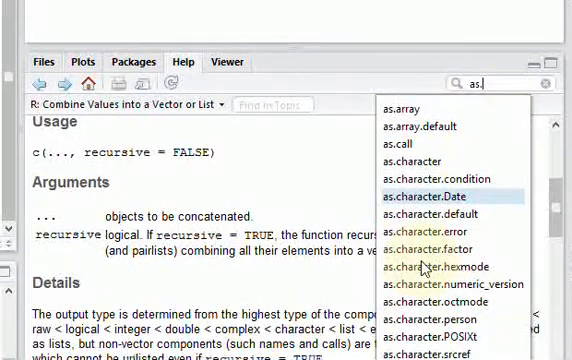
{"action": "scroll", "scroll_direction": "down", "scroll_amount": 3}
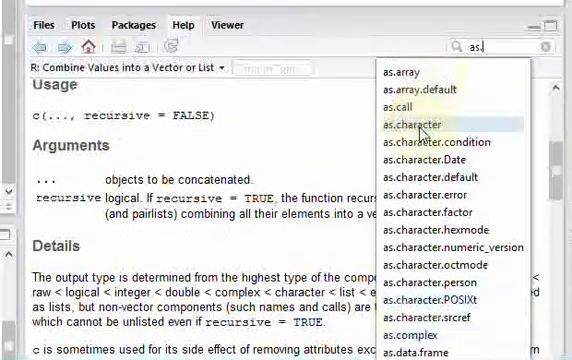
{"action": "scroll", "scroll_direction": "down", "scroll_amount": 3}
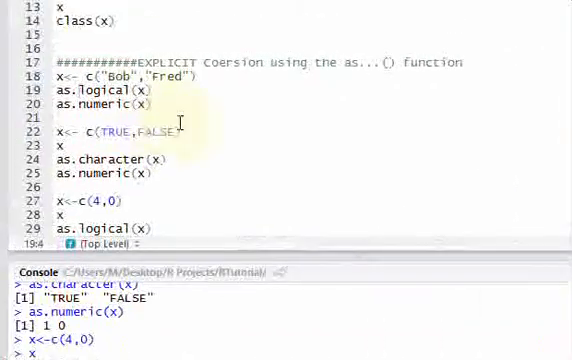
{"action": "mouse_move", "coordinate": [194, 104]}
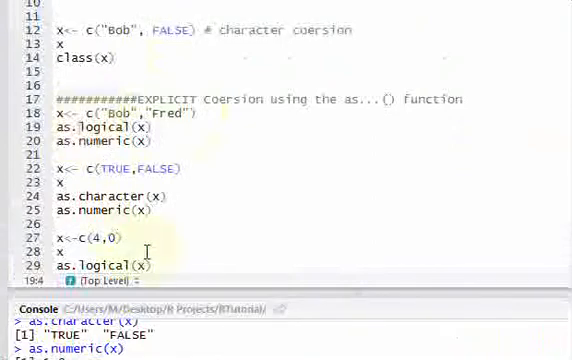
{"action": "mouse_move", "coordinate": [158, 140]}
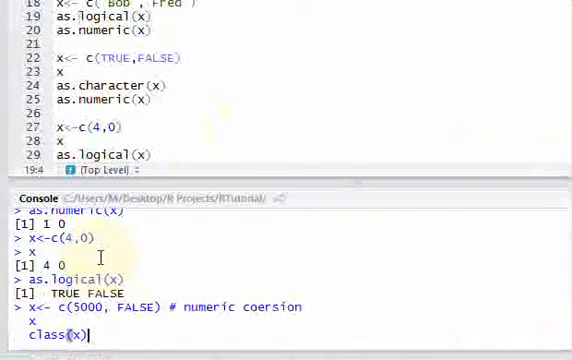
Rerun the c("Bob","Fred") block, again getting NA NA under as.logical and as.numeric.
{"action": "scroll", "scroll_direction": "up", "scroll_amount": 3}
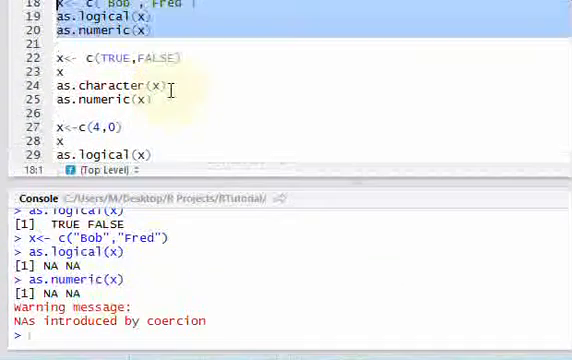
{"action": "scroll", "scroll_direction": "up", "scroll_amount": 3}
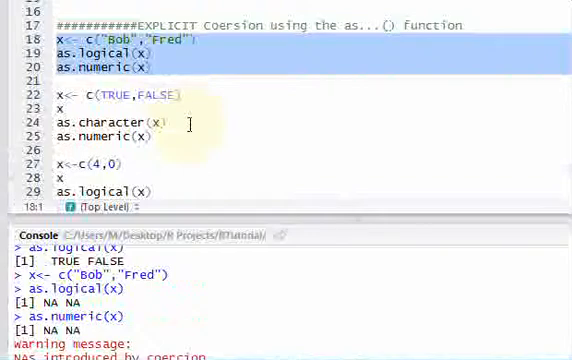
{"action": "left_click", "coordinate": [140, 190]}
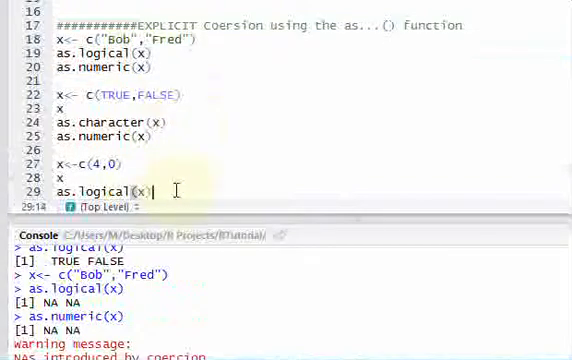
{"action": "mouse_move", "coordinate": [264, 160]}
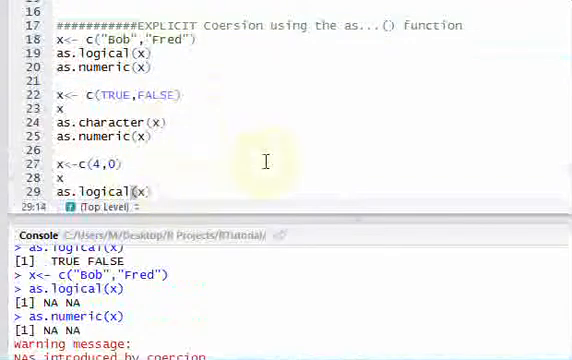